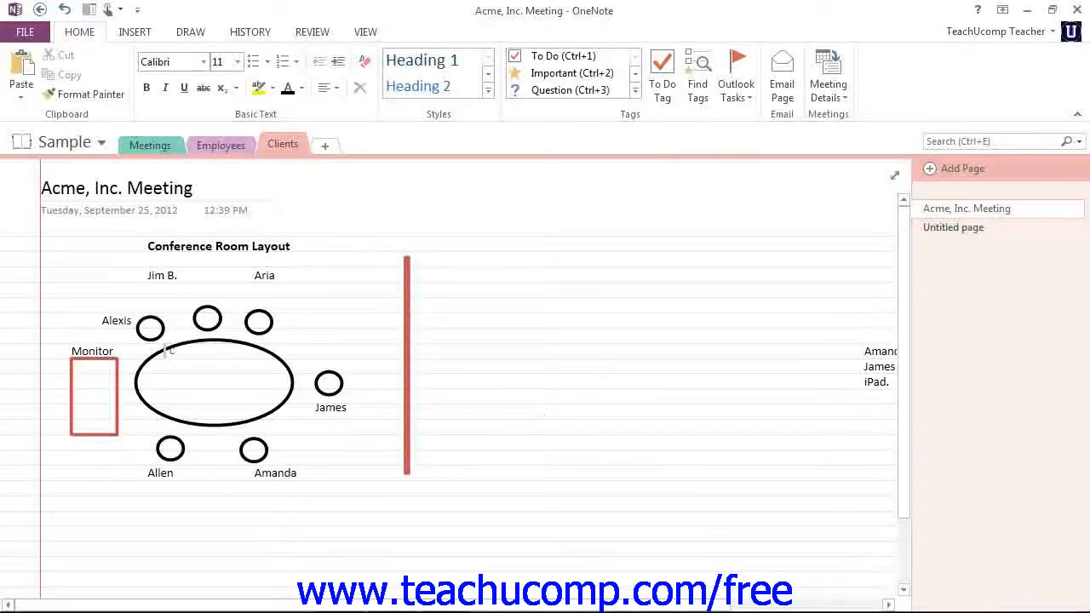
left_click(545, 411)
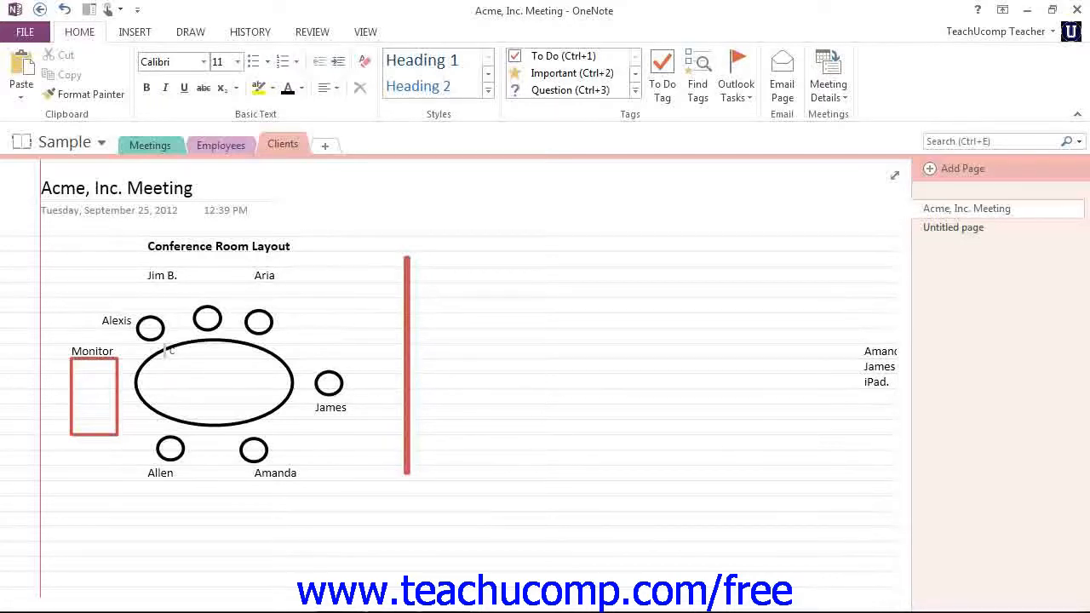
left_click(545, 412)
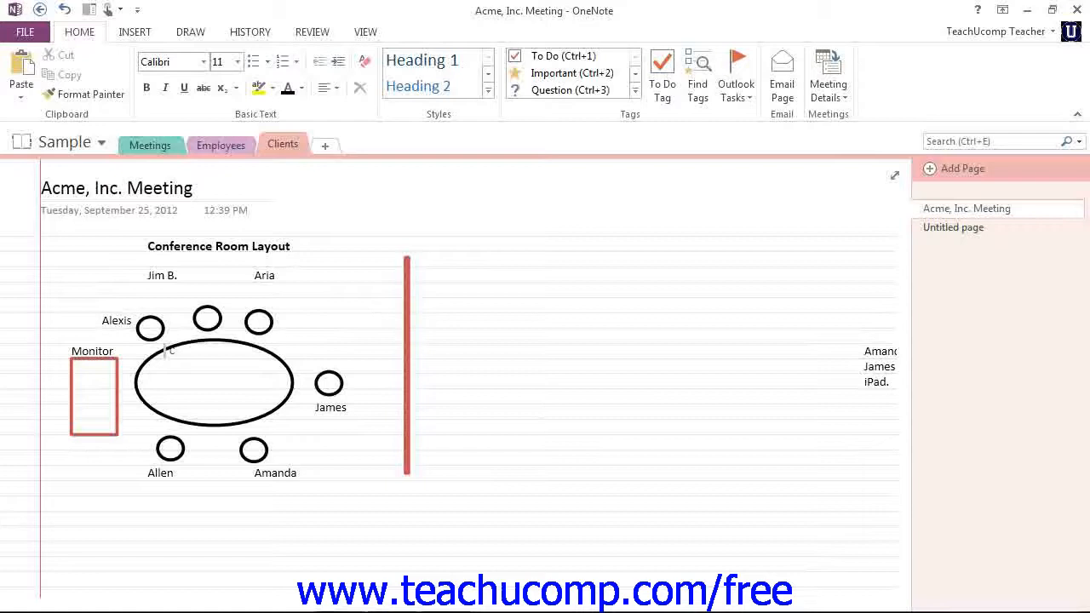
left_click(544, 411)
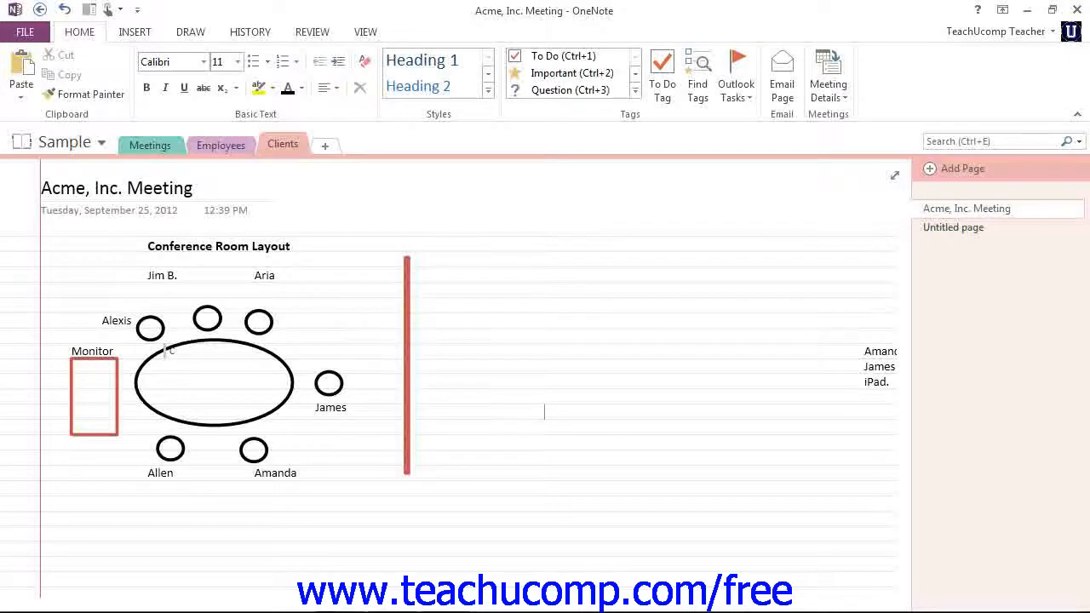
left_click(902, 589)
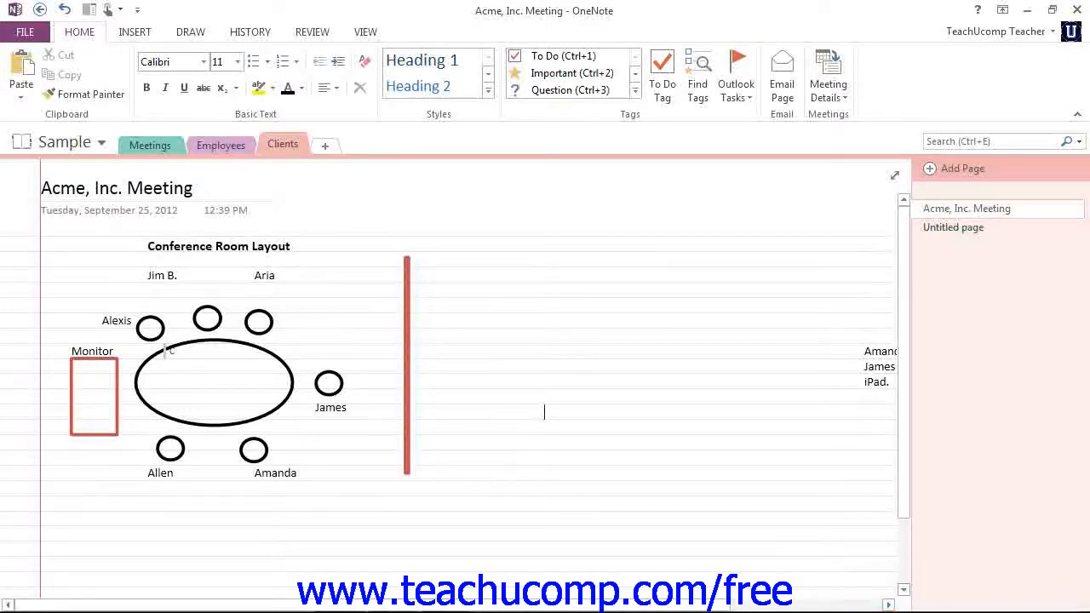
scroll("down", 3)
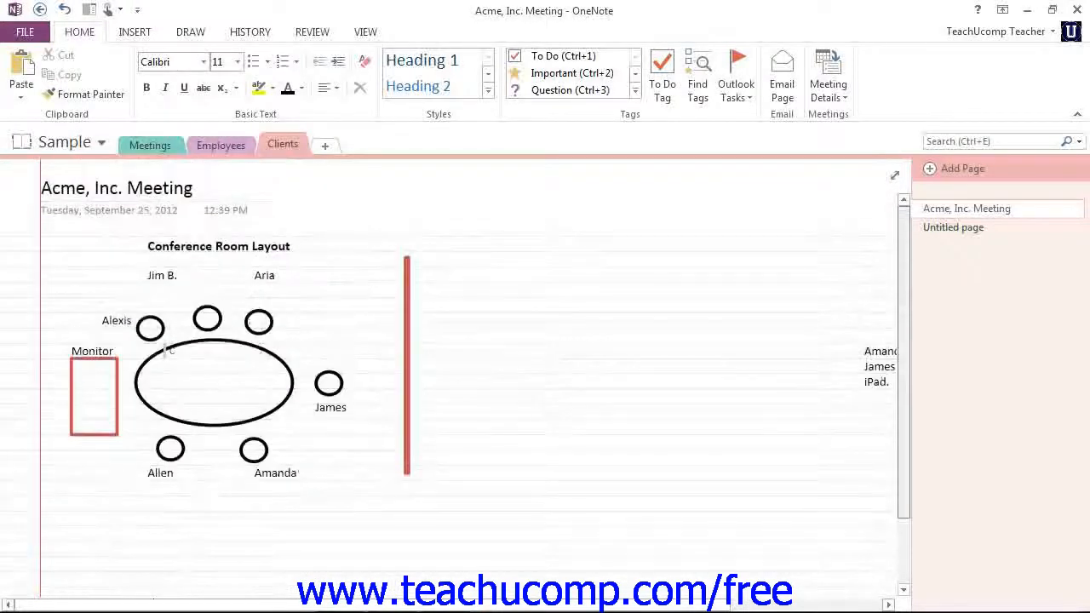
scroll("down", 3)
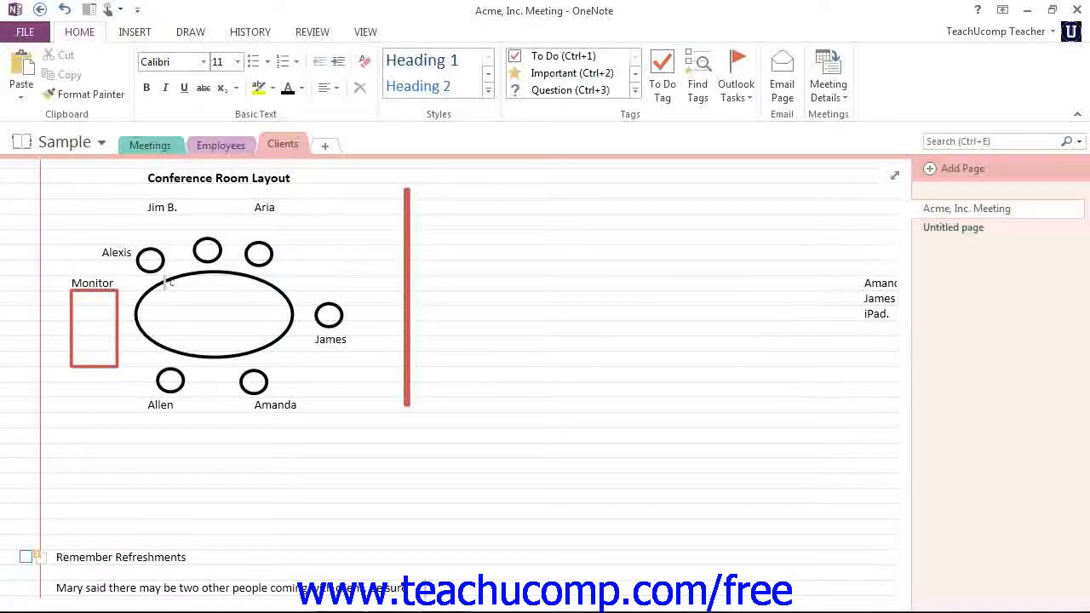
scroll("down", 3)
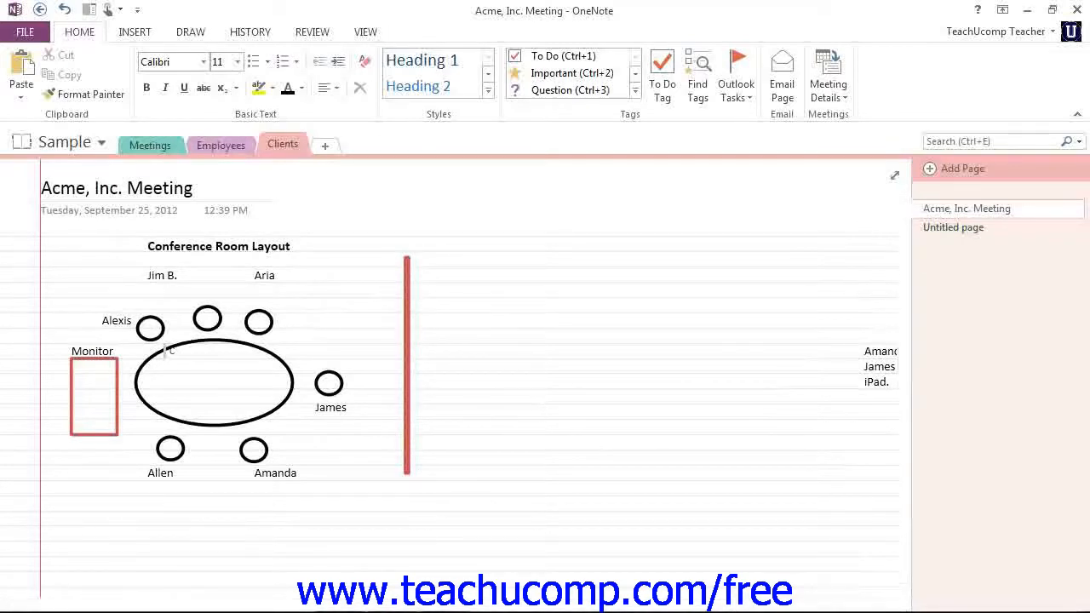
left_click(544, 411)
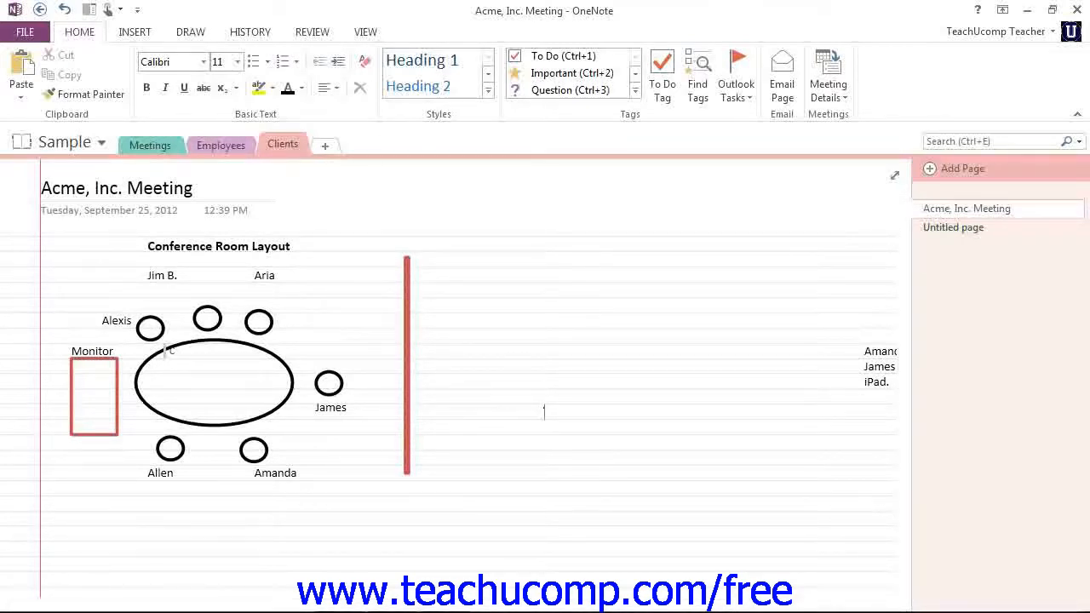